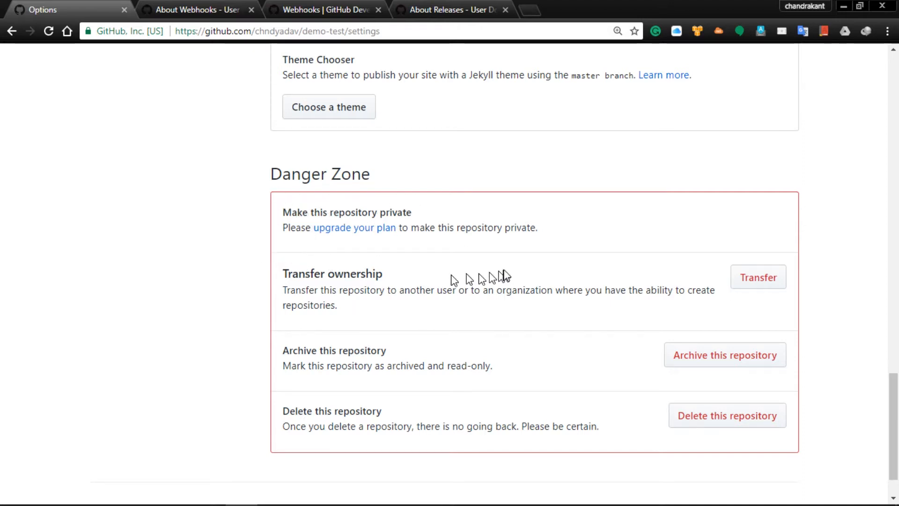
# View the Collaborators settings, then the Branches settings showing master as default and no protected branches
pyautogui.scroll(-3)
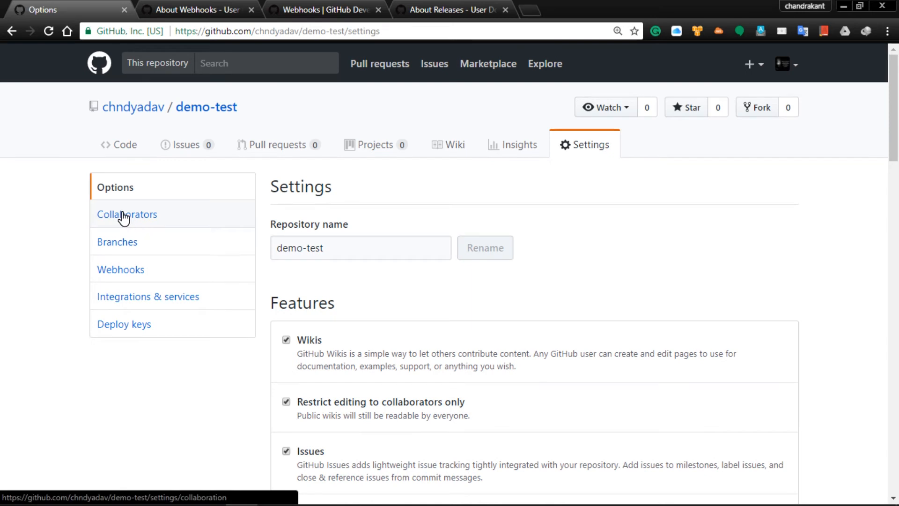
pyautogui.click(126, 213)
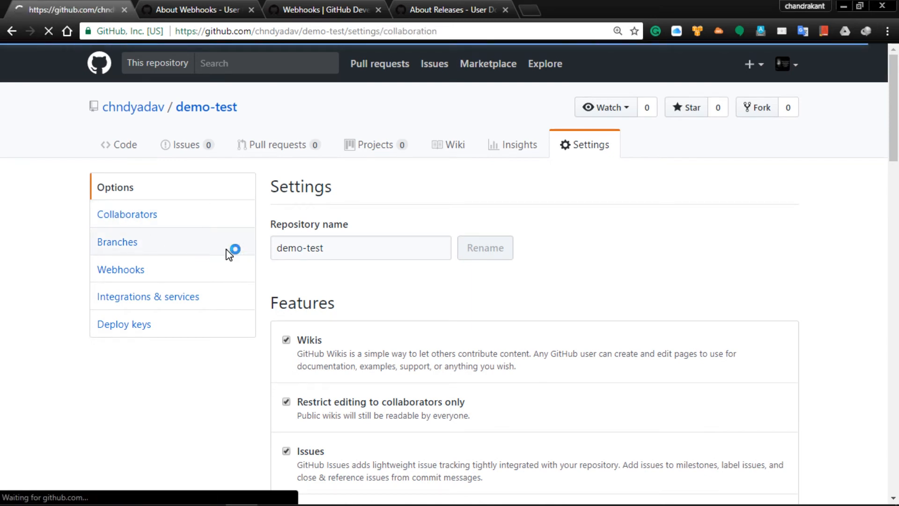
pyautogui.click(117, 242)
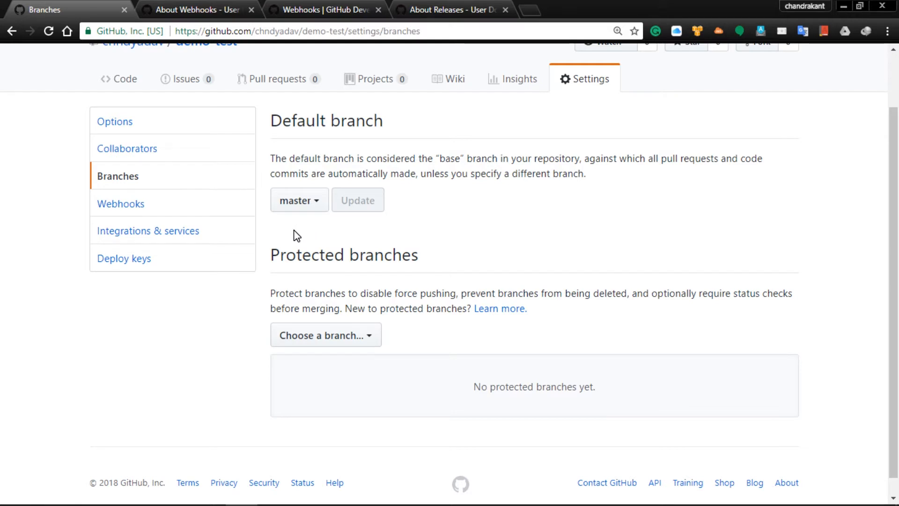
# View the repository's empty Webhooks settings, then the About Webhooks help article
pyautogui.click(120, 204)
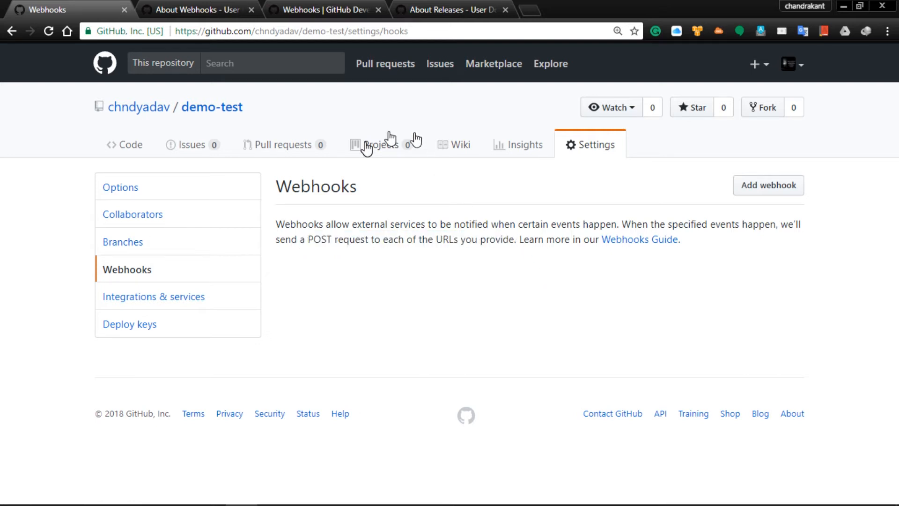
pyautogui.click(194, 9)
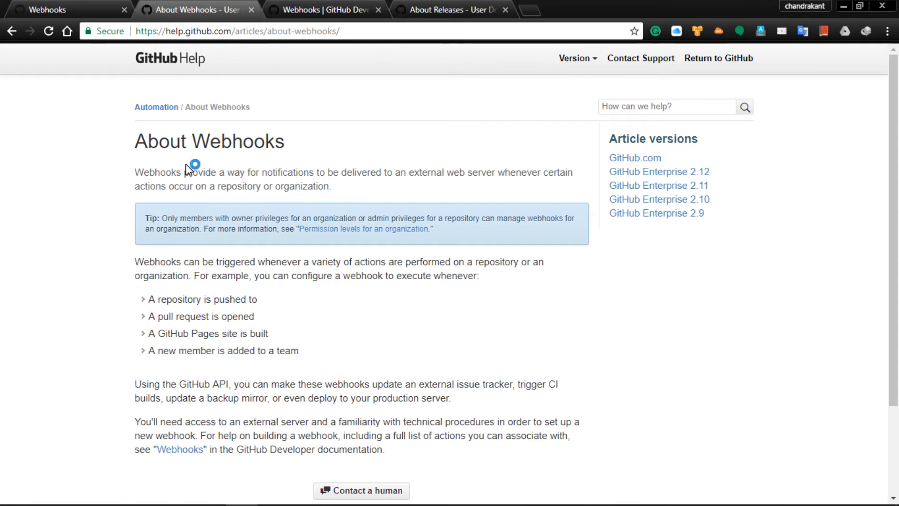
pyautogui.moveTo(150, 300)
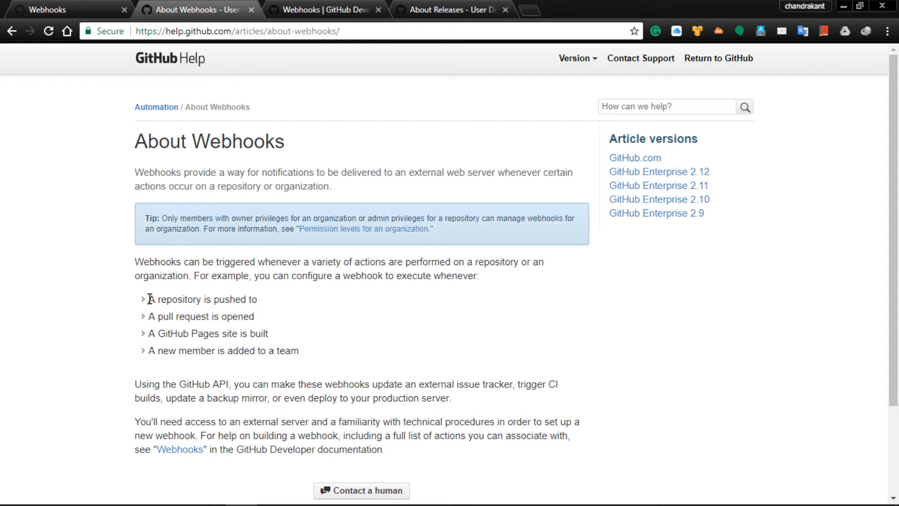
# Switch to the GitHub Developer Webhooks documentation with its overview and events section
pyautogui.click(328, 9)
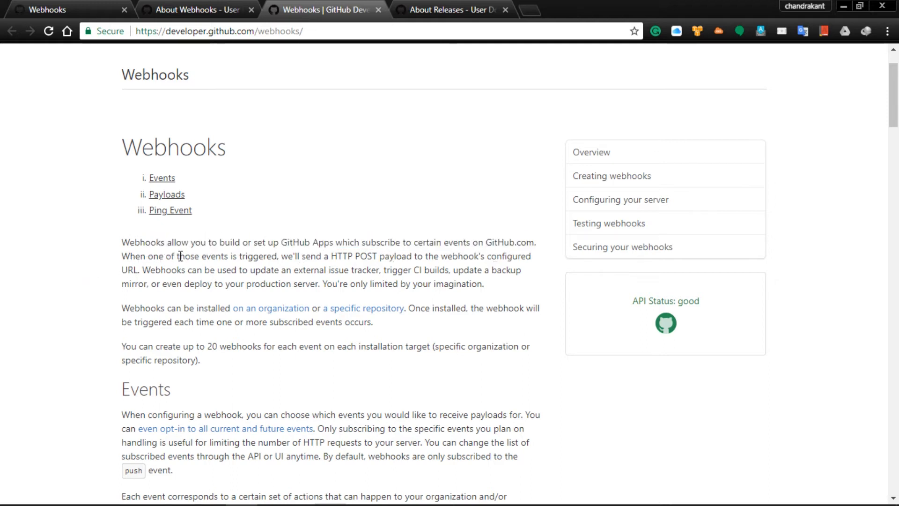